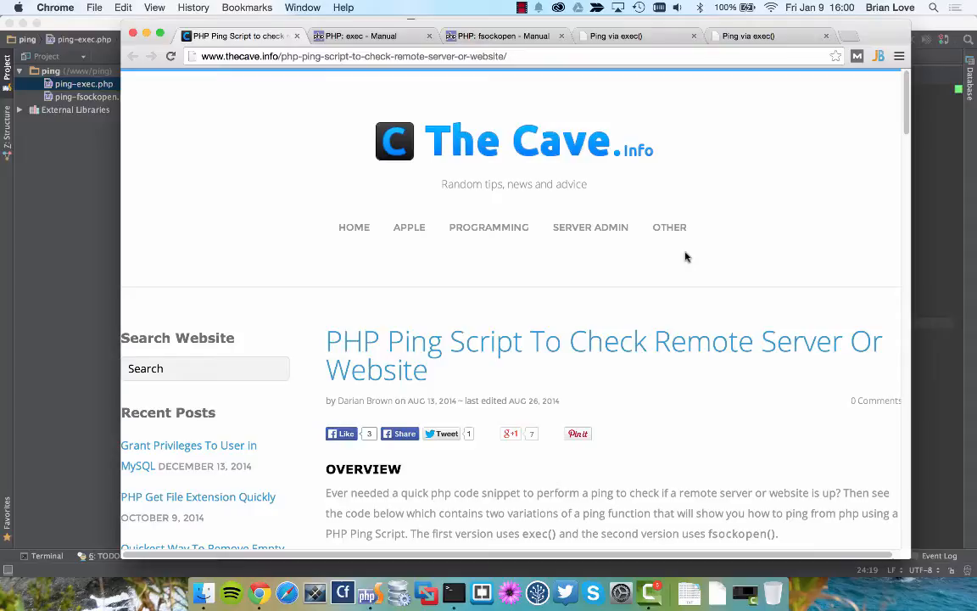
mouse_move(624, 289)
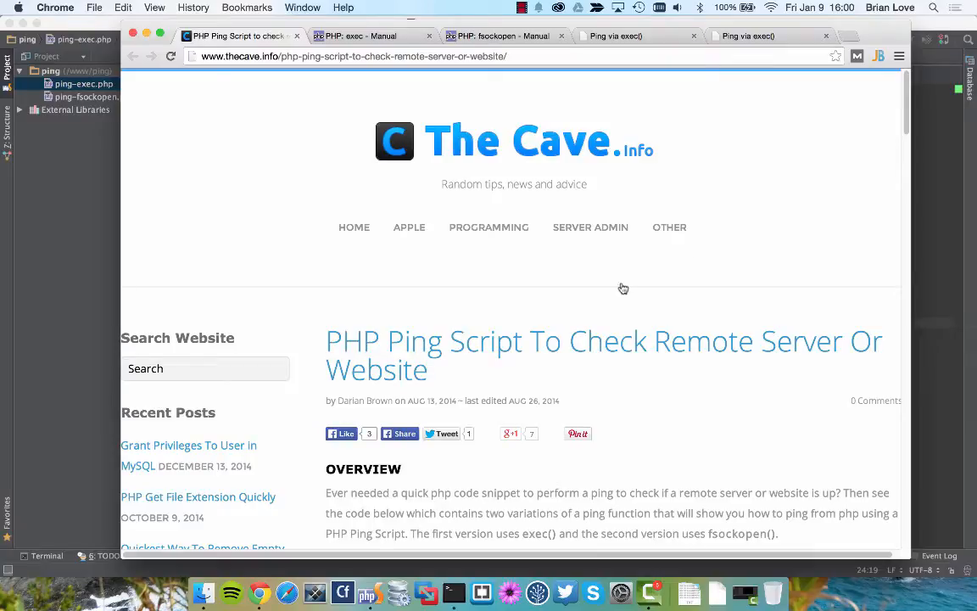
scroll(down, 3)
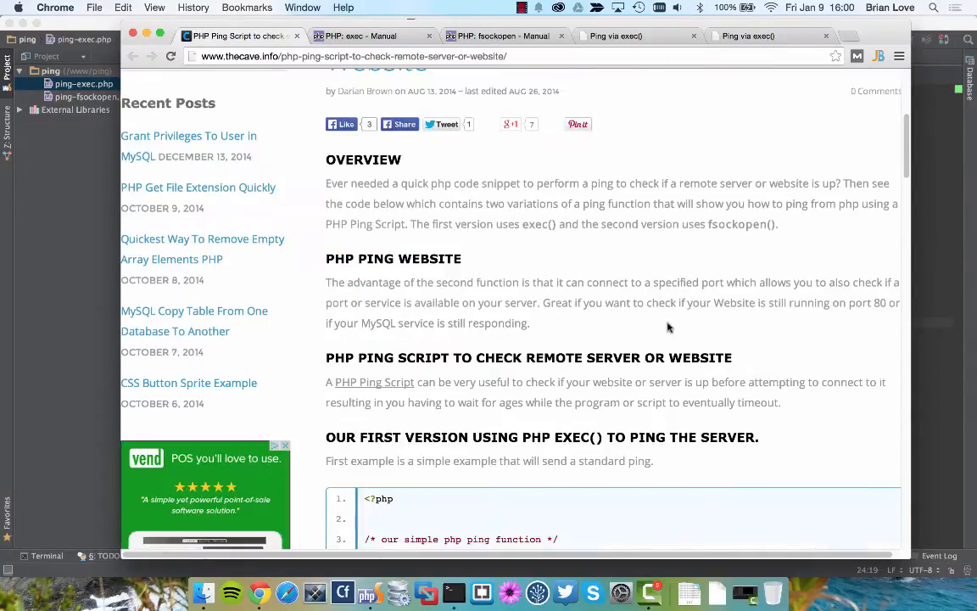
scroll(down, 3)
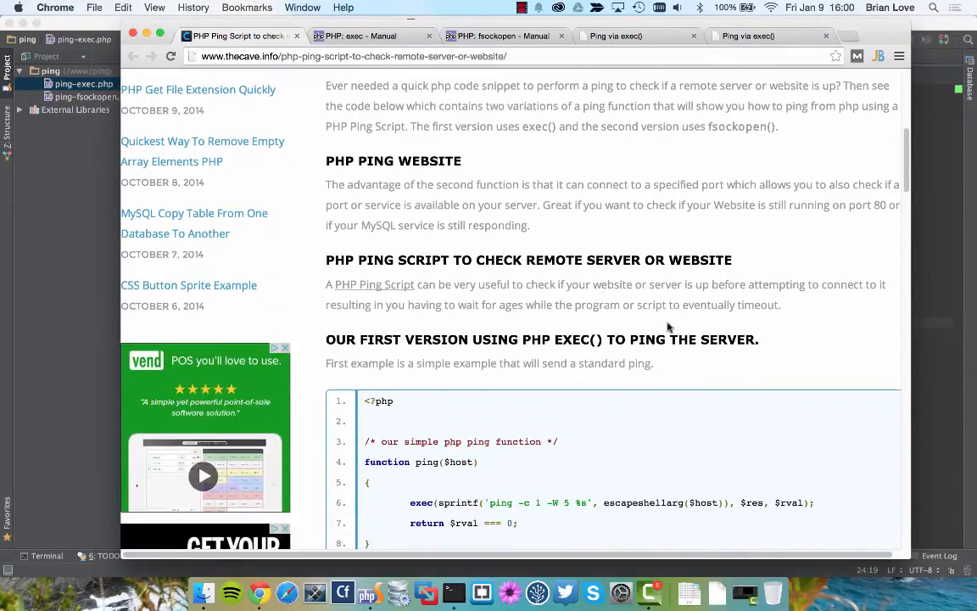
scroll(down, 3)
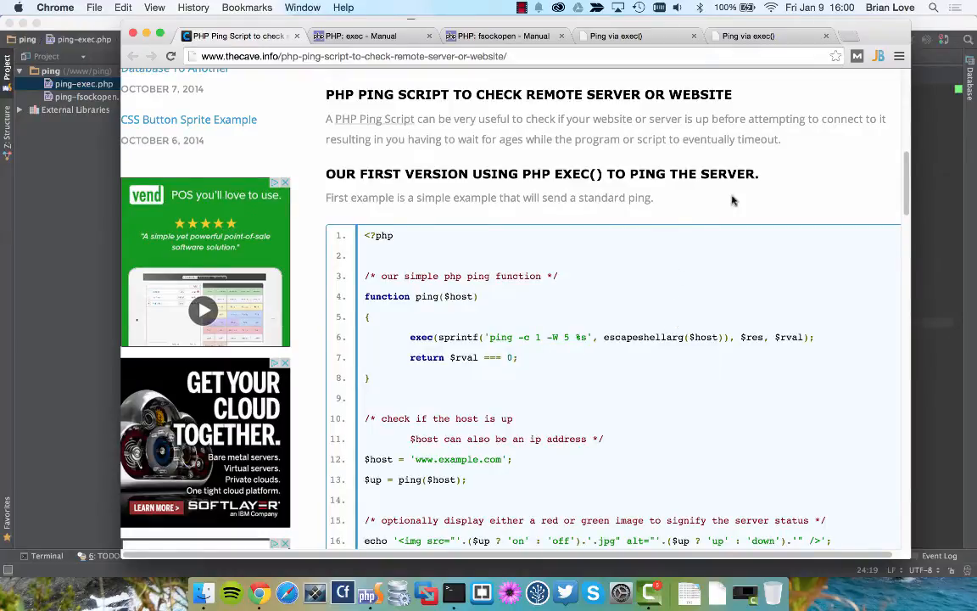
mouse_move(740, 199)
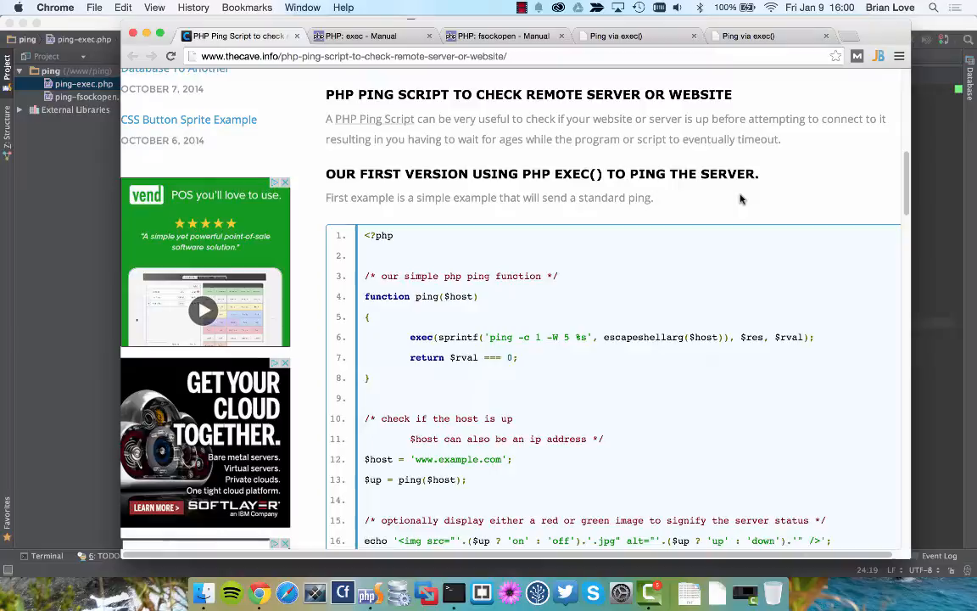
scroll(down, 3)
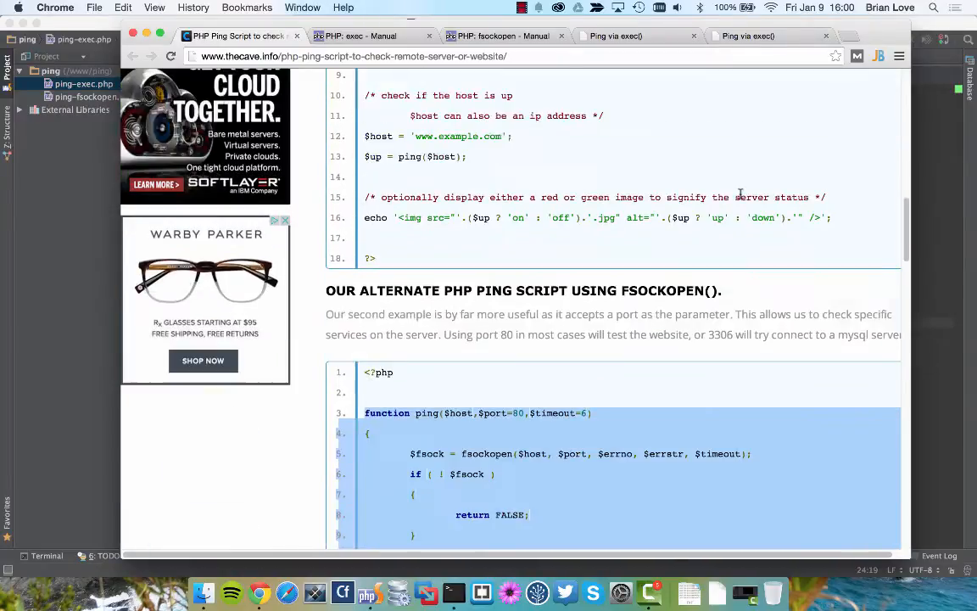
scroll(down, 3)
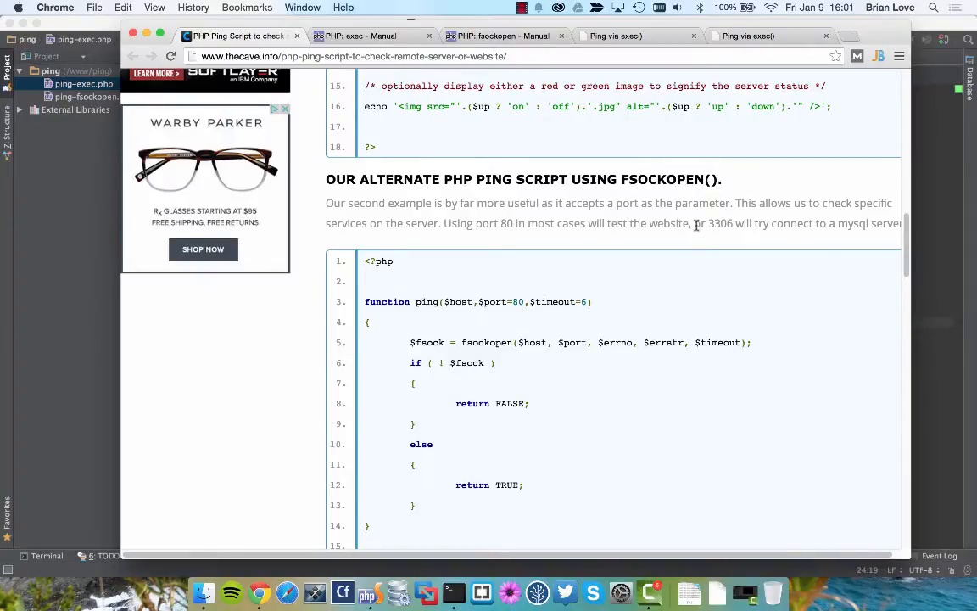
scroll(down, 3)
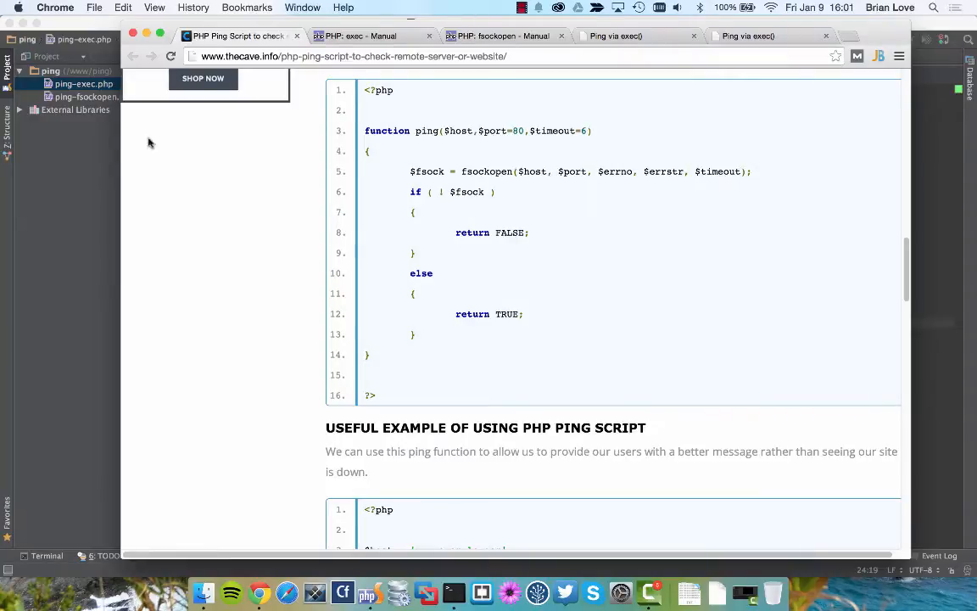
mouse_move(58, 176)
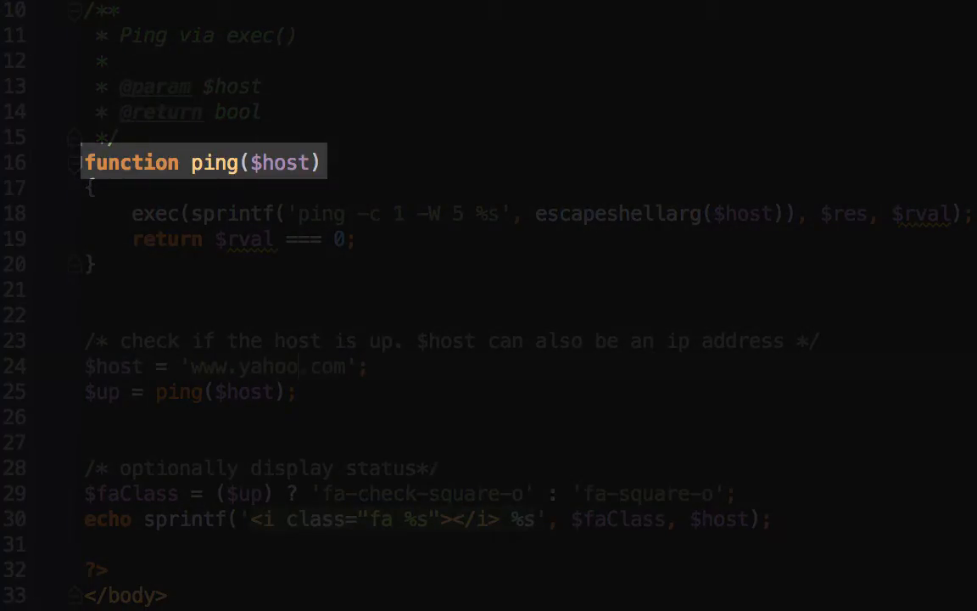
double_click(280, 162)
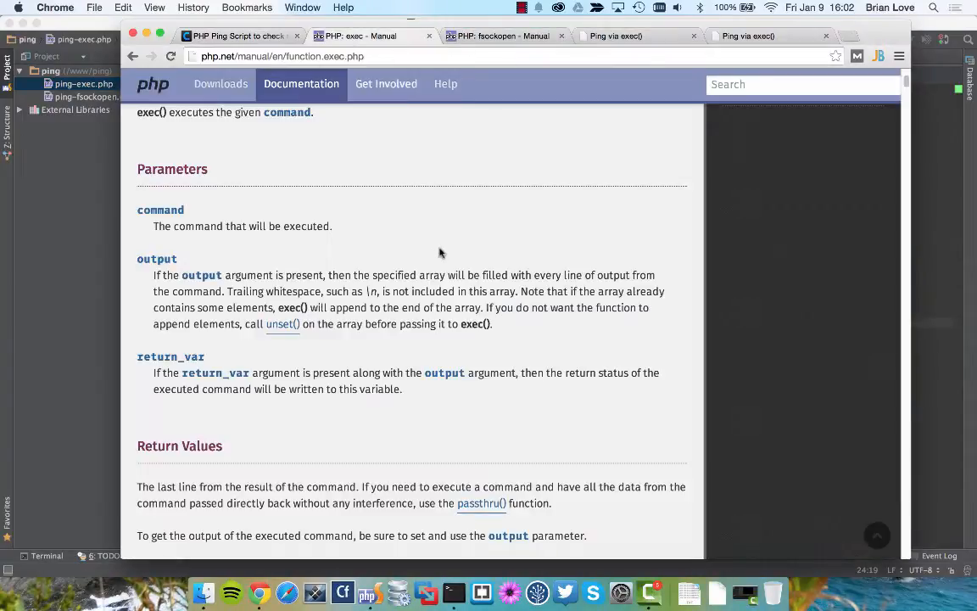
Step: Scroll the exec() manual page, then return to the thecave.info ping article
scroll(up, 3)
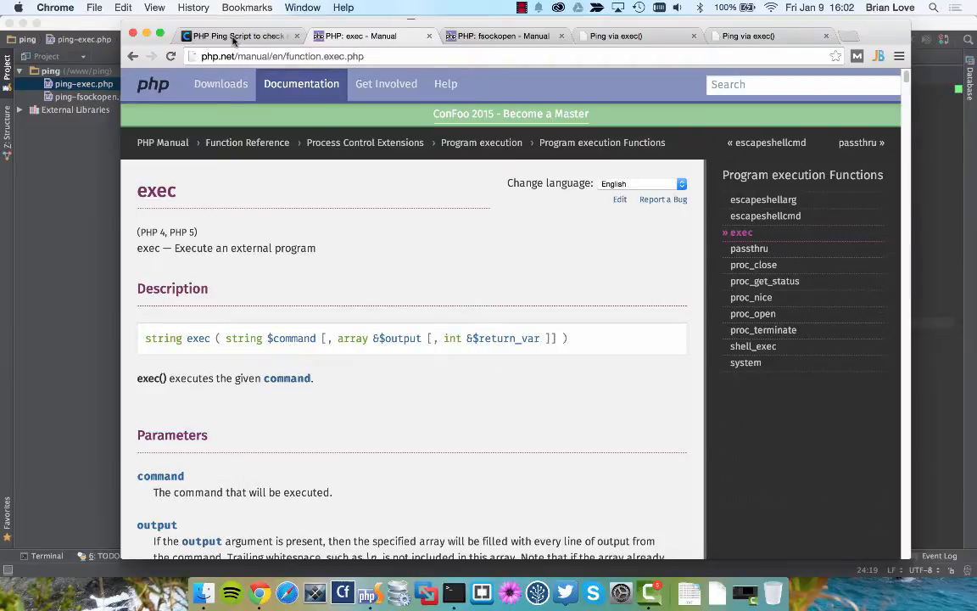
click(236, 35)
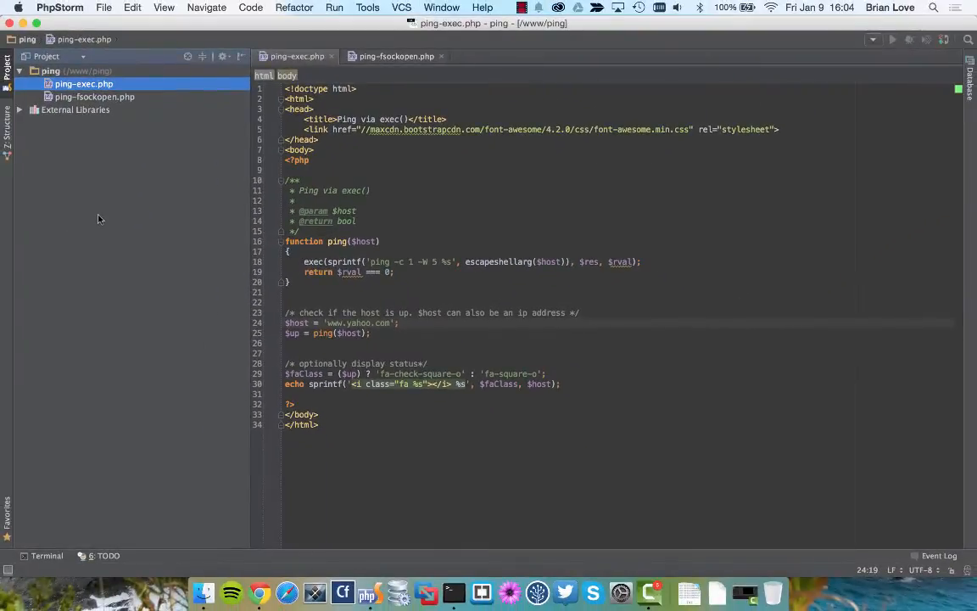
Step: Finish reviewing ping-exec.php's status-icon output and bring up Terminal
click(451, 591)
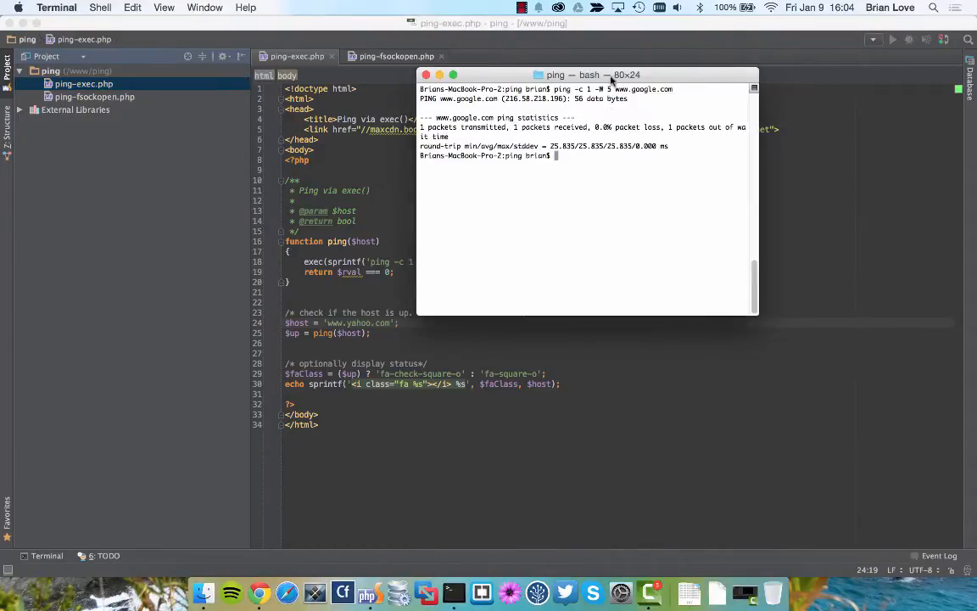
drag(585, 75, 665, 127)
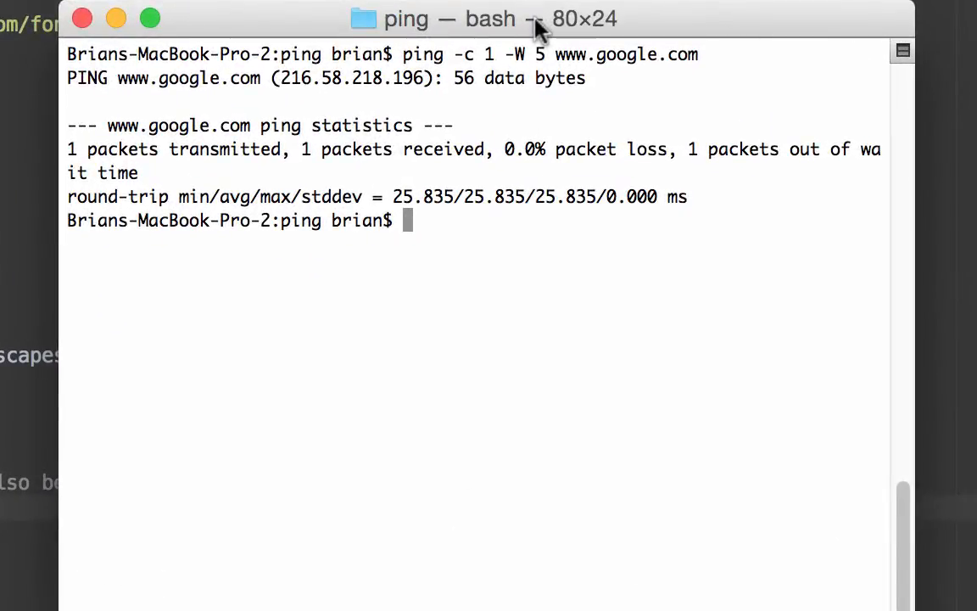
text(ping -c 1 -W 5 www.google.com)
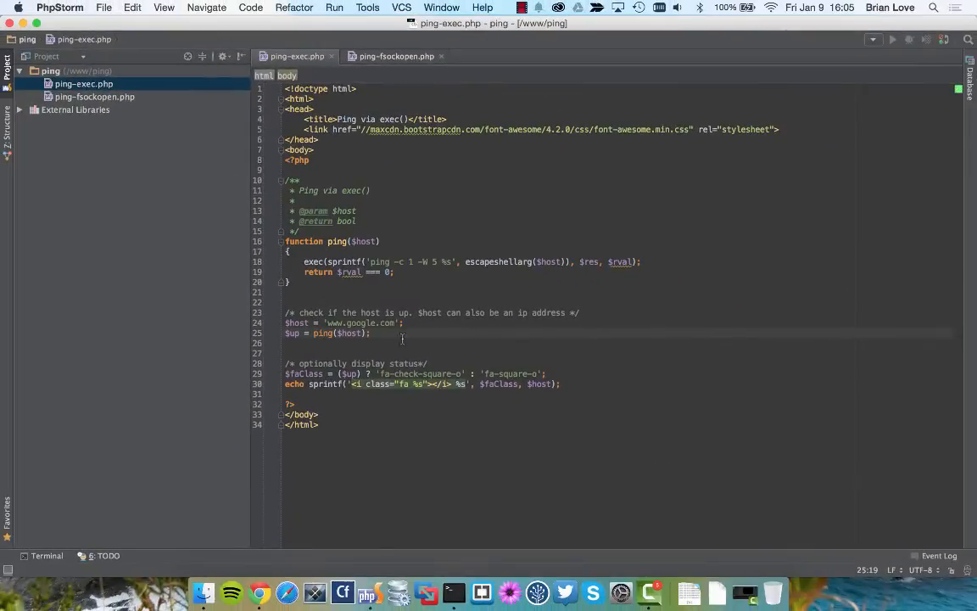
click(242, 587)
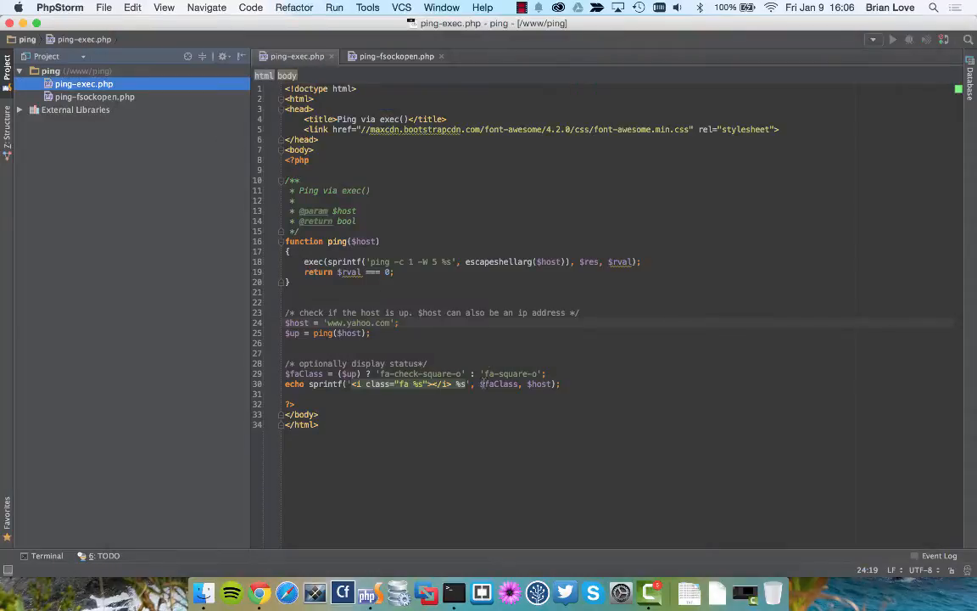
double_click(357, 323)
text(w)
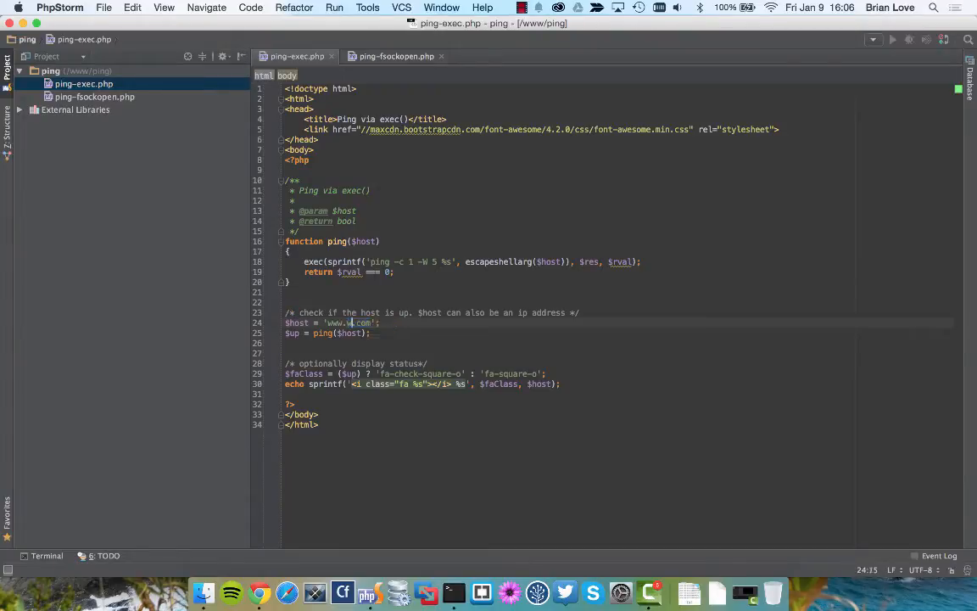
text(ebucator.com)
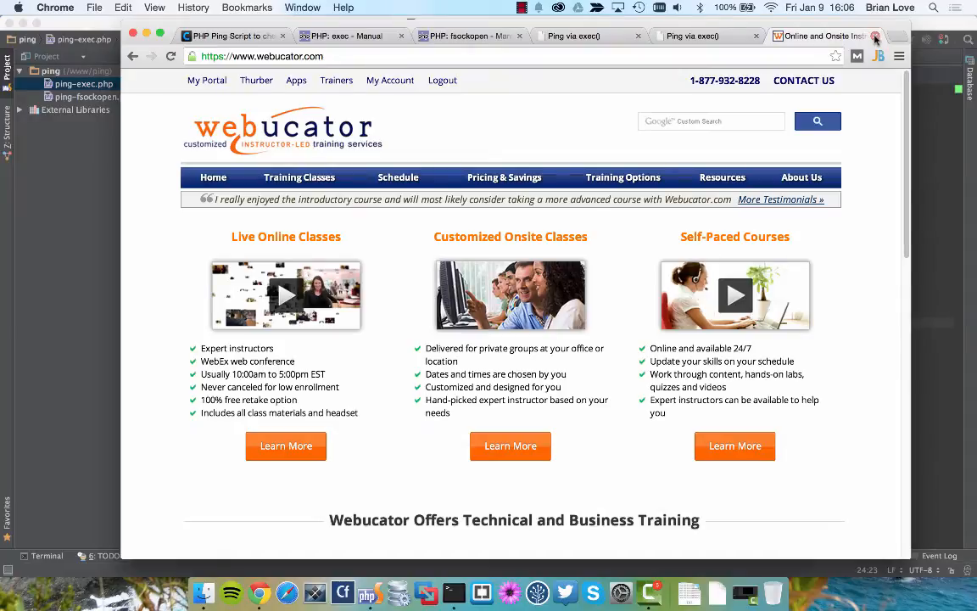
click(876, 35)
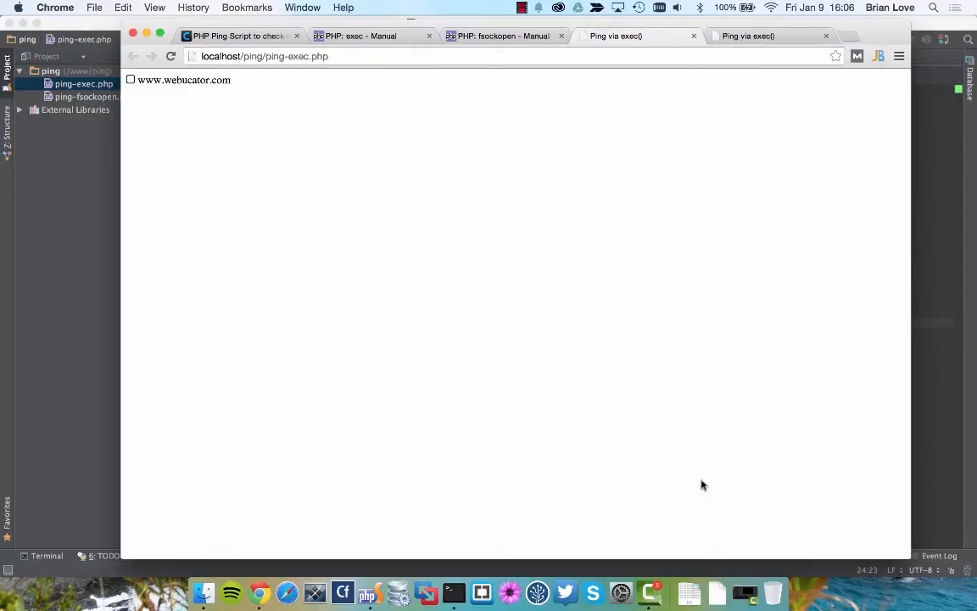
click(203, 593)
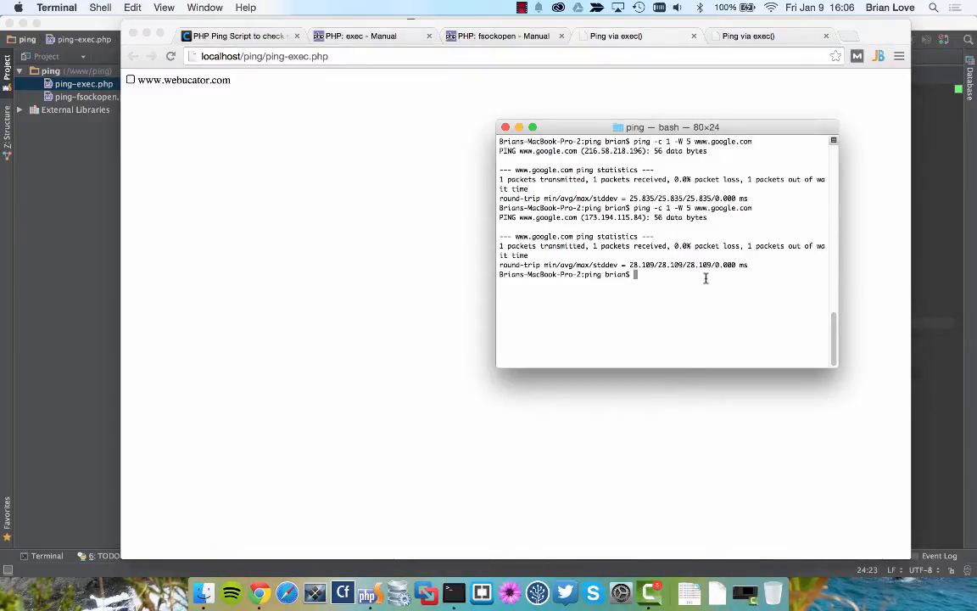
text(ping -c 1 -W 5 www.webucator.com)
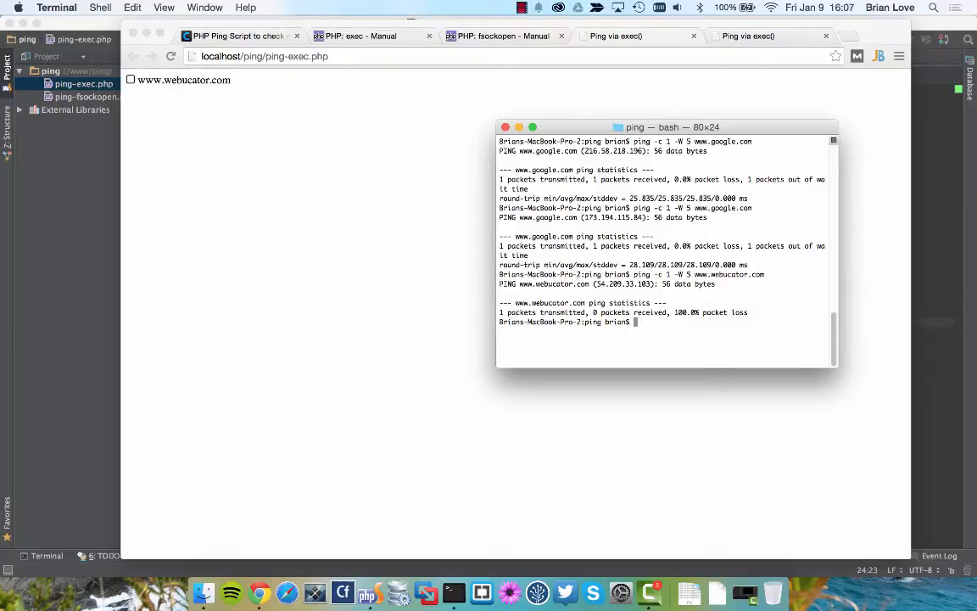
mouse_move(437, 178)
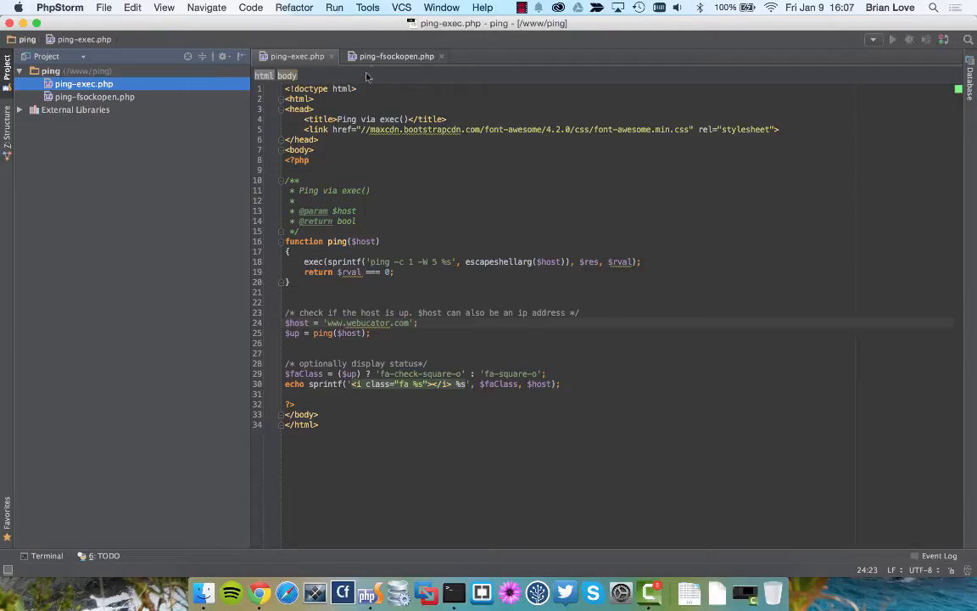
Step: Switch PhpStorm to the ping-fsockopen.php script
click(396, 56)
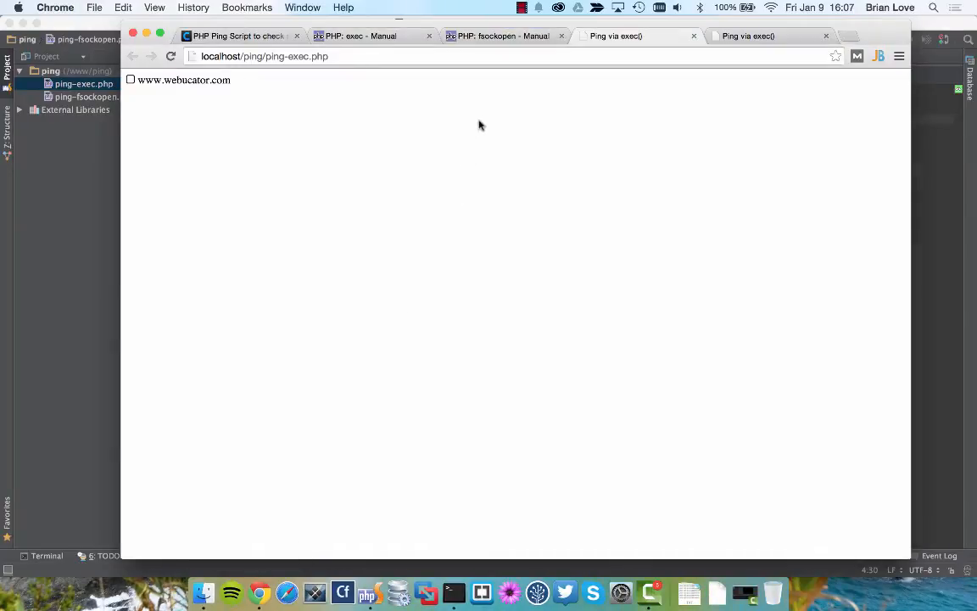
Step: Read the fsockopen() manual page, then return to the fsockopen ping script in PhpStorm
click(497, 35)
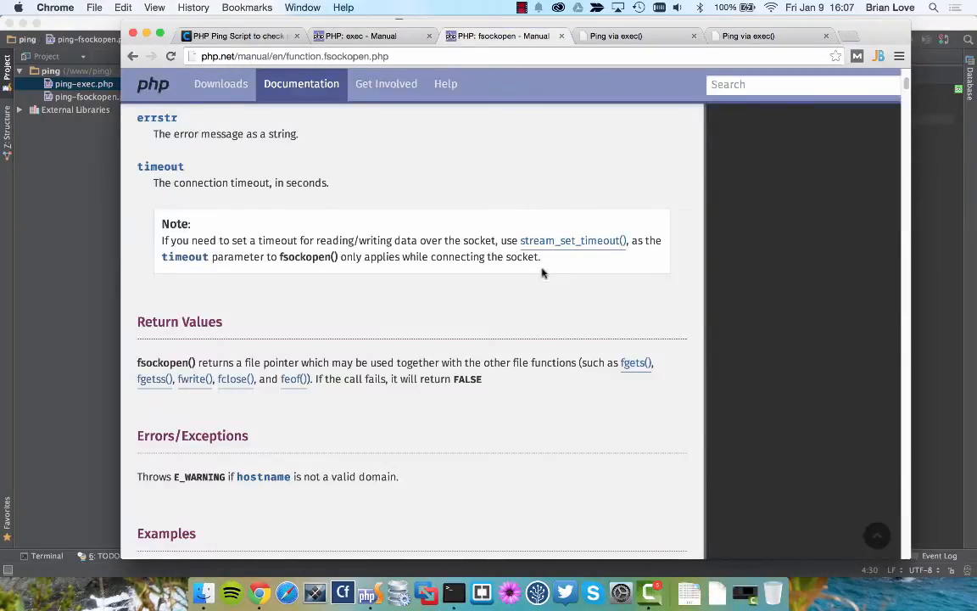
scroll(up, 3)
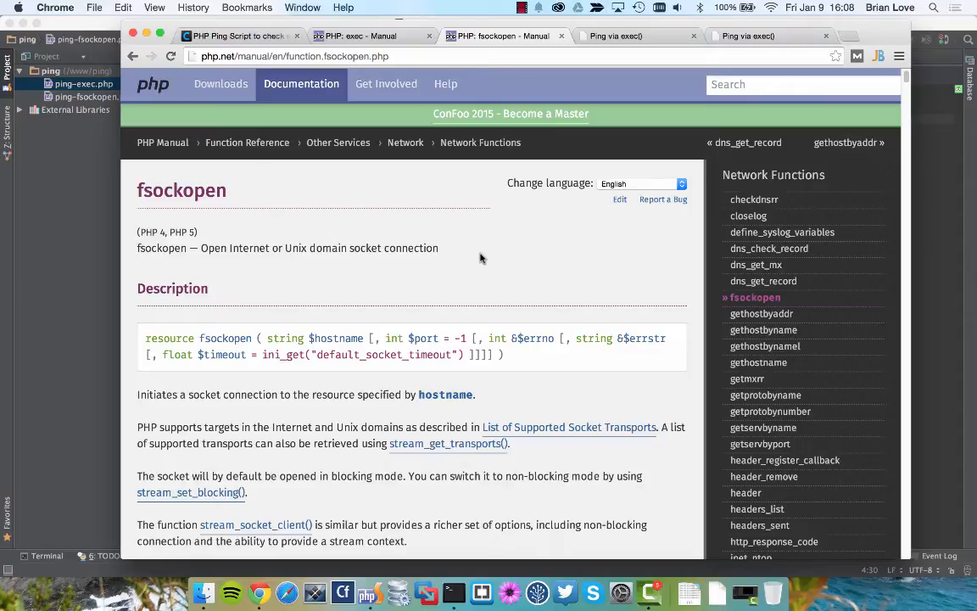
mouse_move(506, 302)
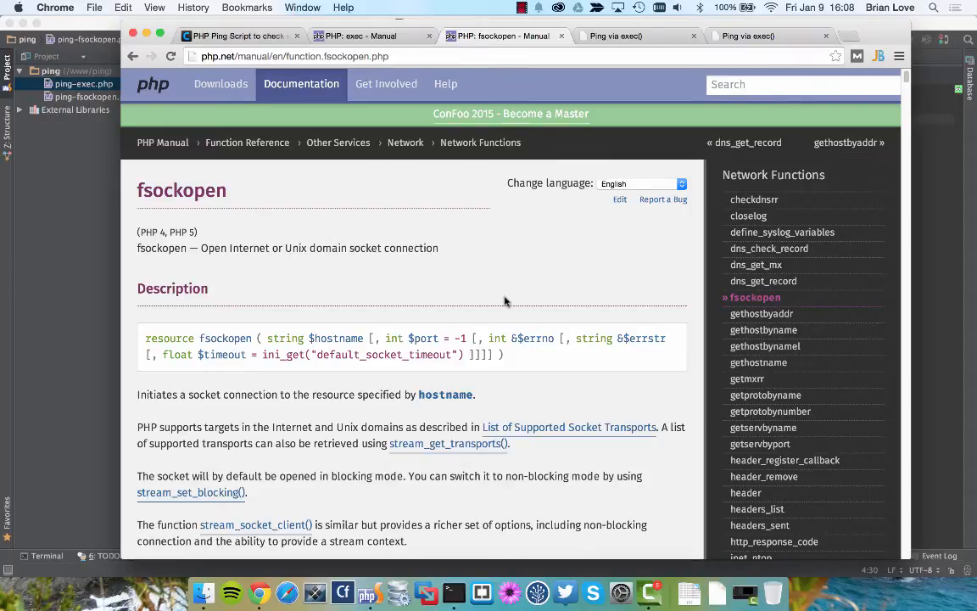
mouse_move(45, 284)
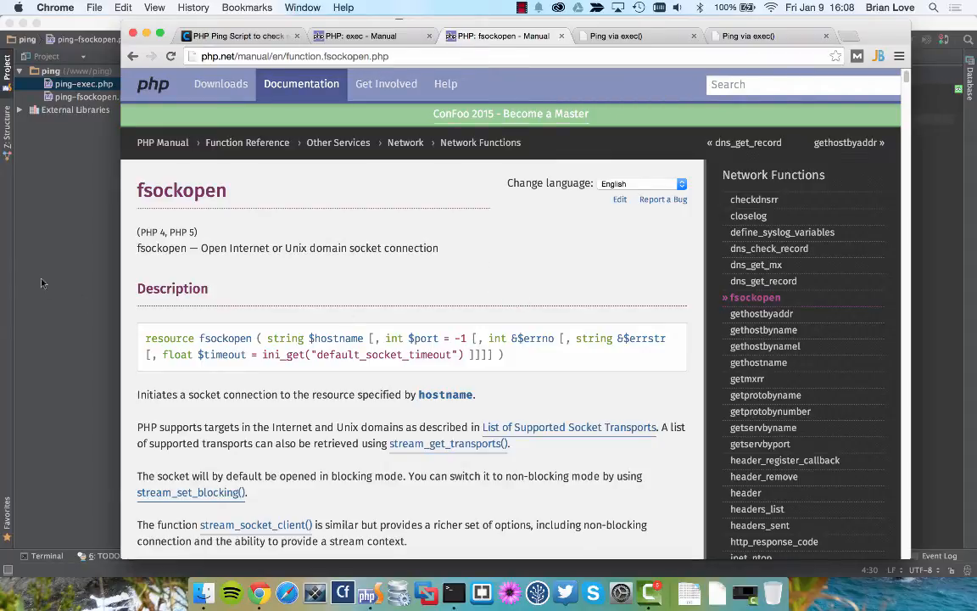
click(365, 592)
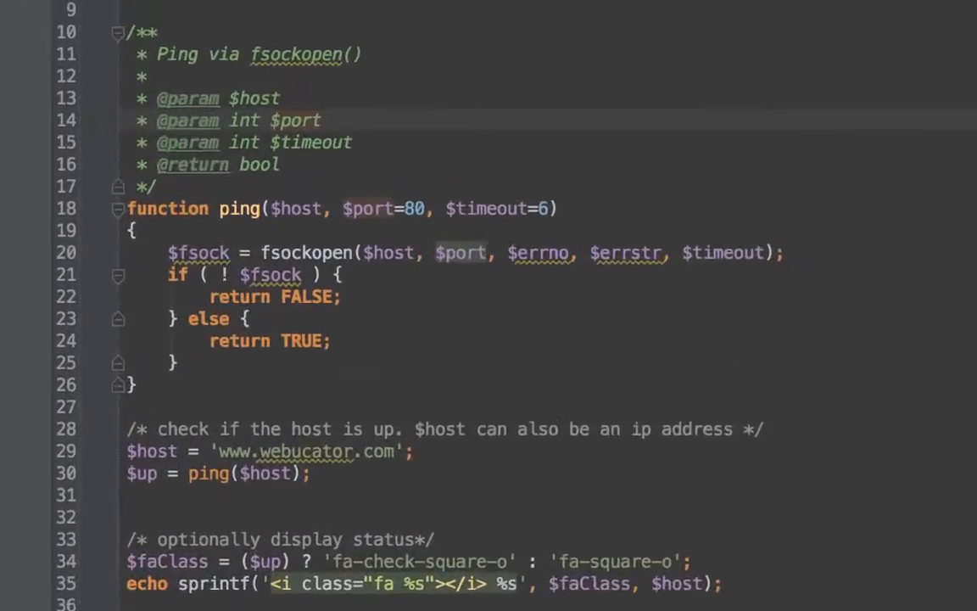
Step: Review the ping() function's port 80 and timeout 6 defaults in ping-fsockopen.php
scroll(down, 3)
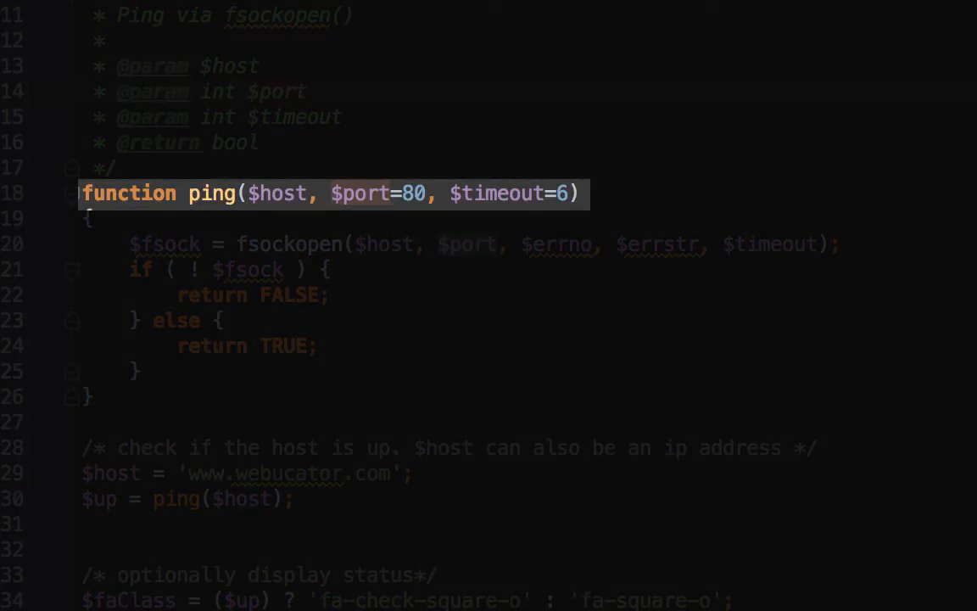
double_click(276, 193)
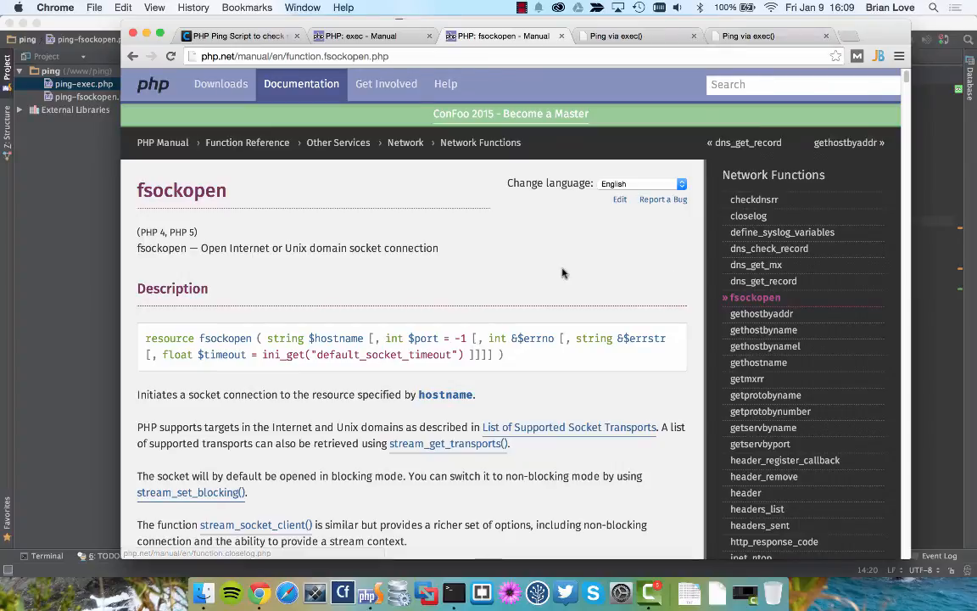
scroll(down, 3)
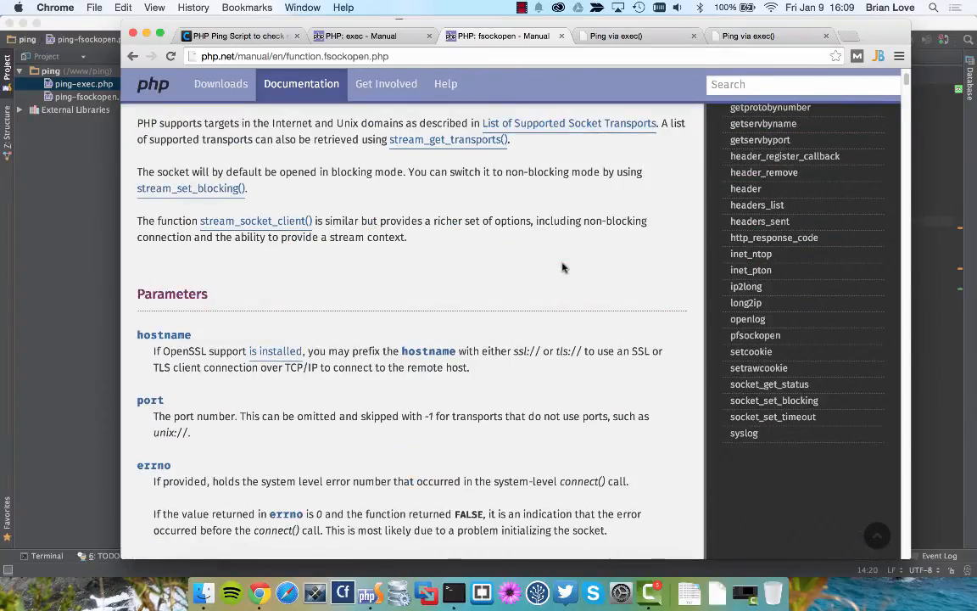
scroll(down, 3)
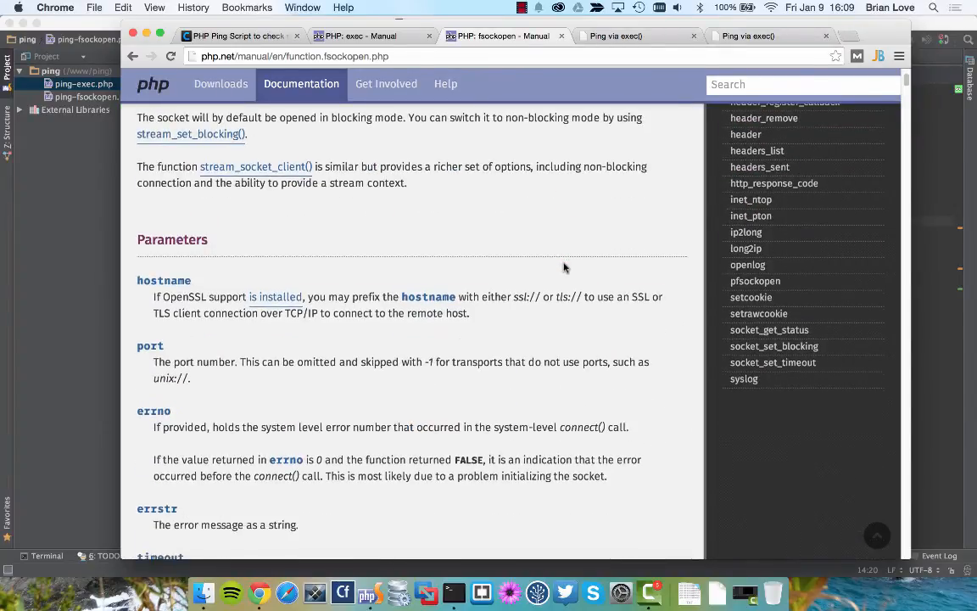
scroll(up, 3)
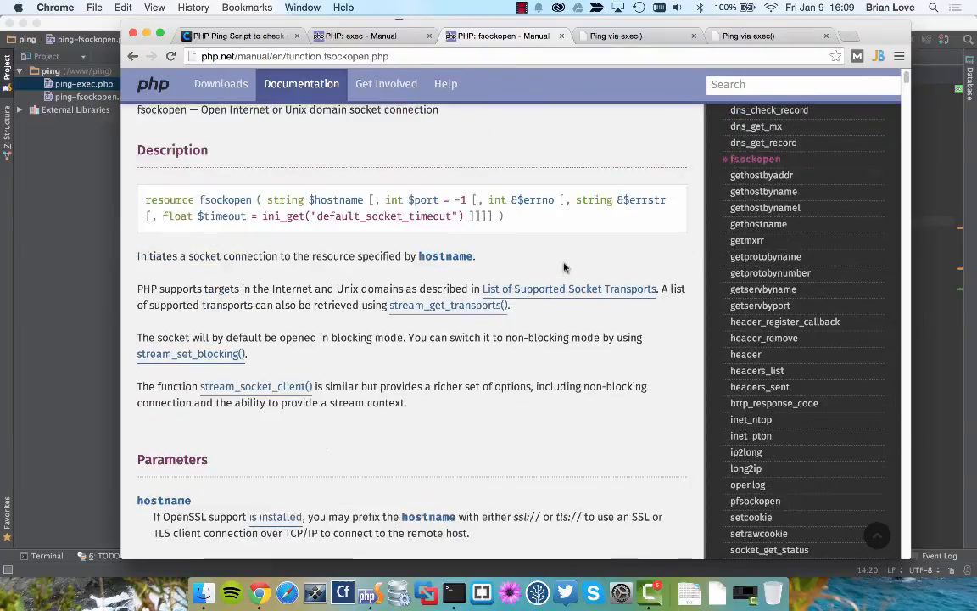
scroll(down, 3)
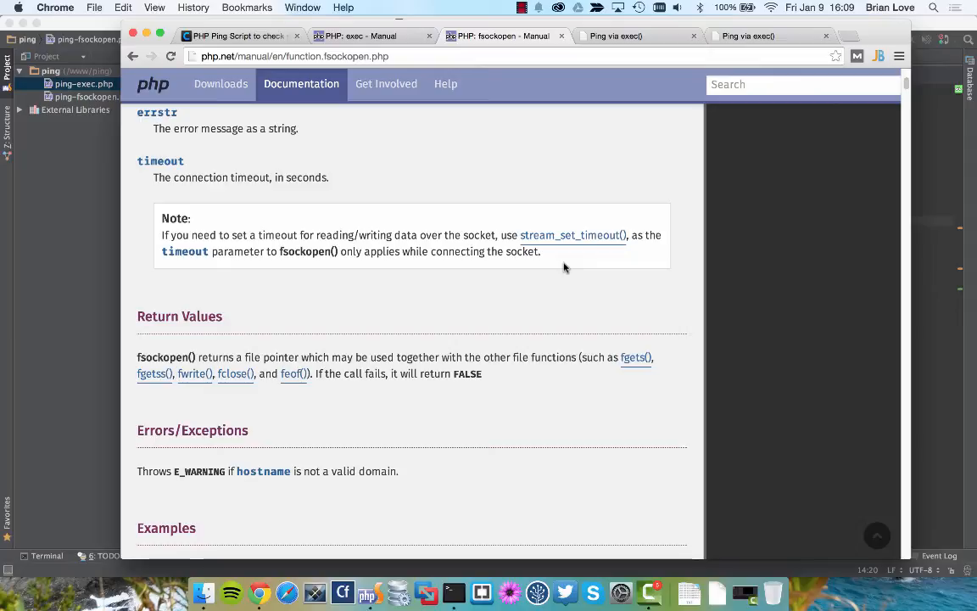
mouse_move(66, 274)
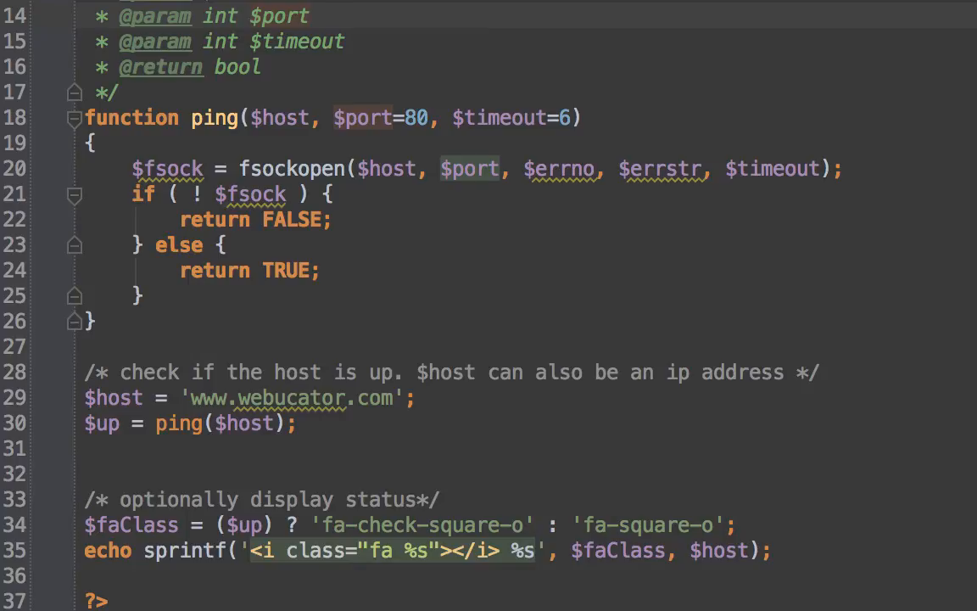
mouse_move(276, 524)
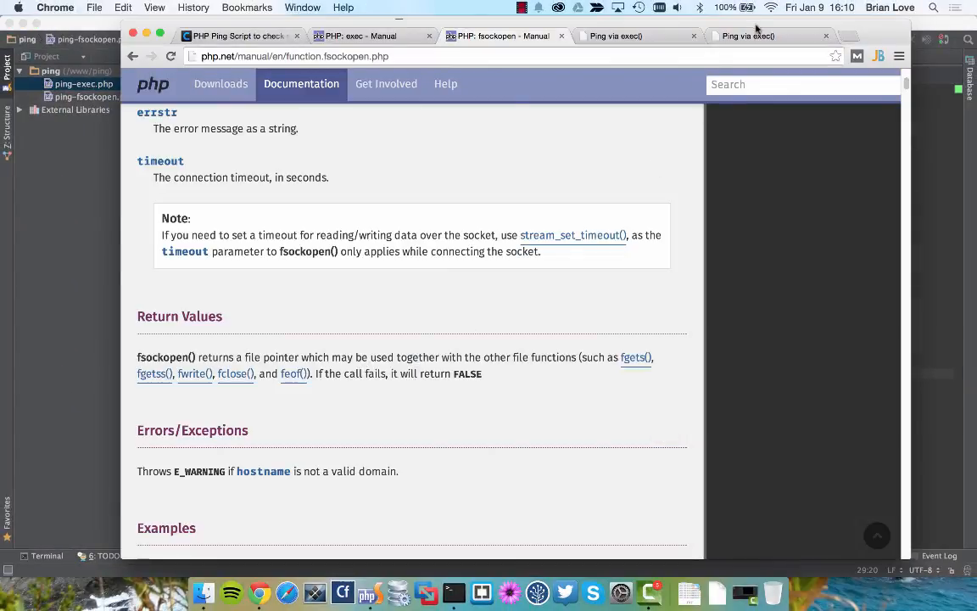
click(755, 35)
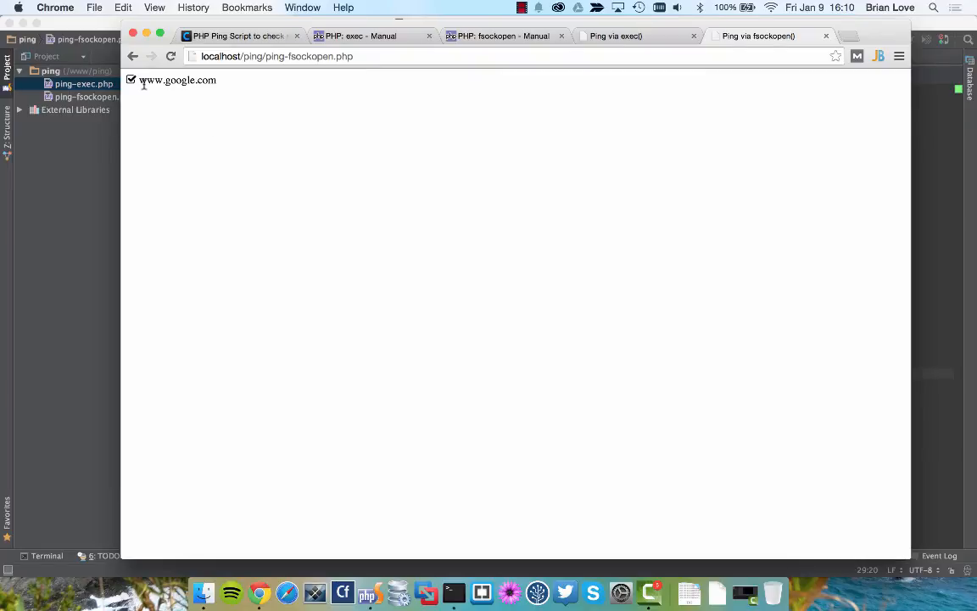
mouse_move(235, 88)
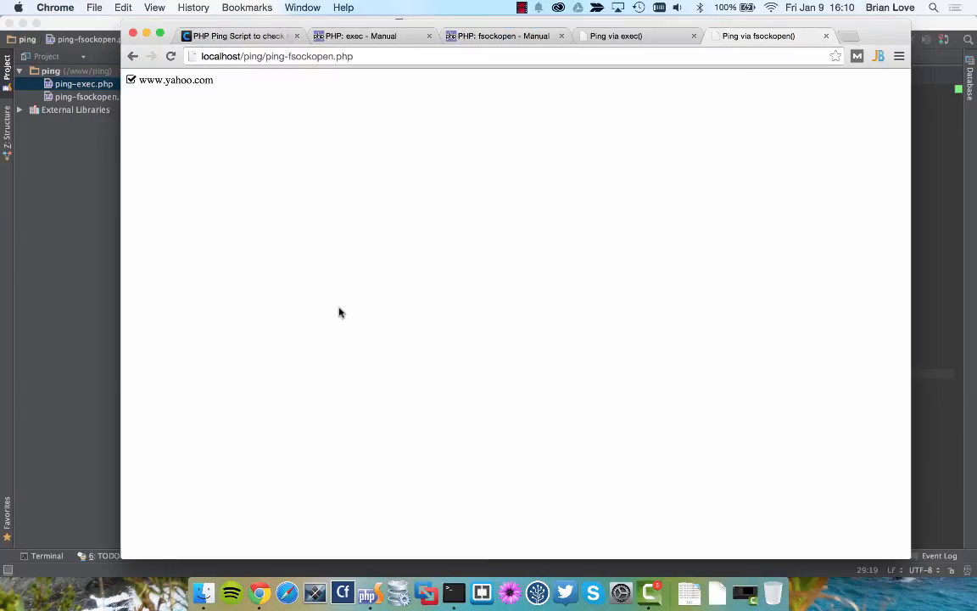
click(367, 592)
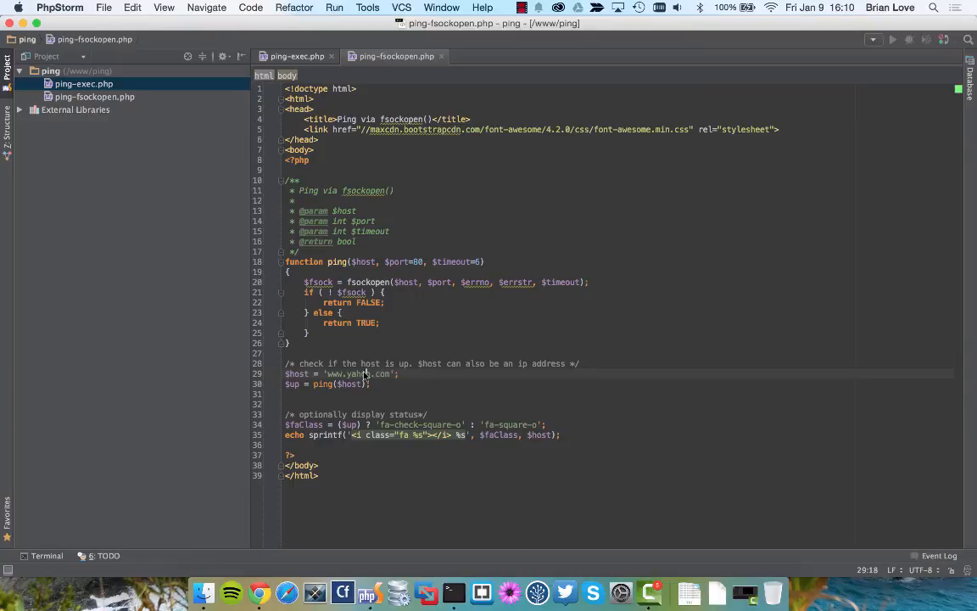
text(webucator)
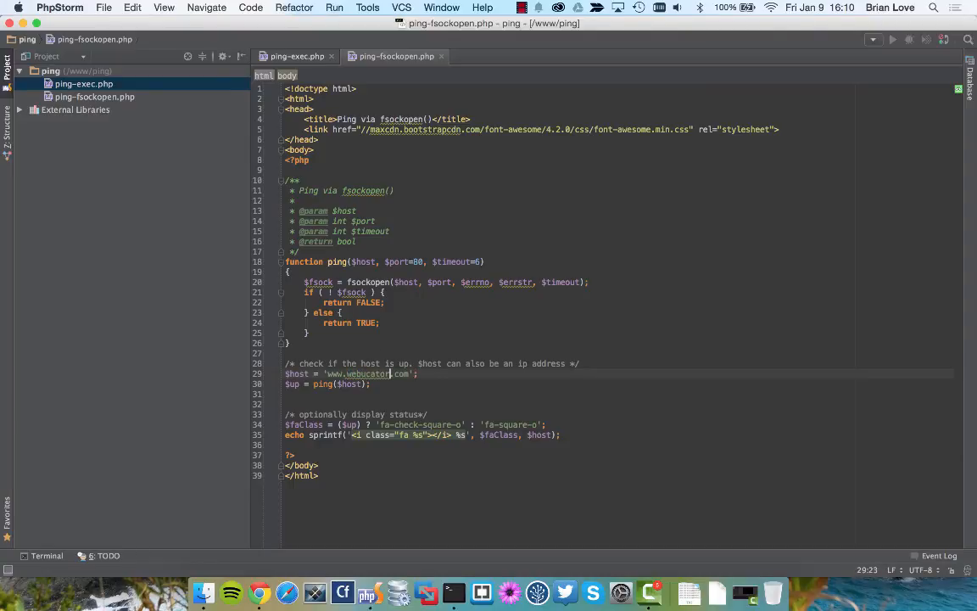
click(260, 592)
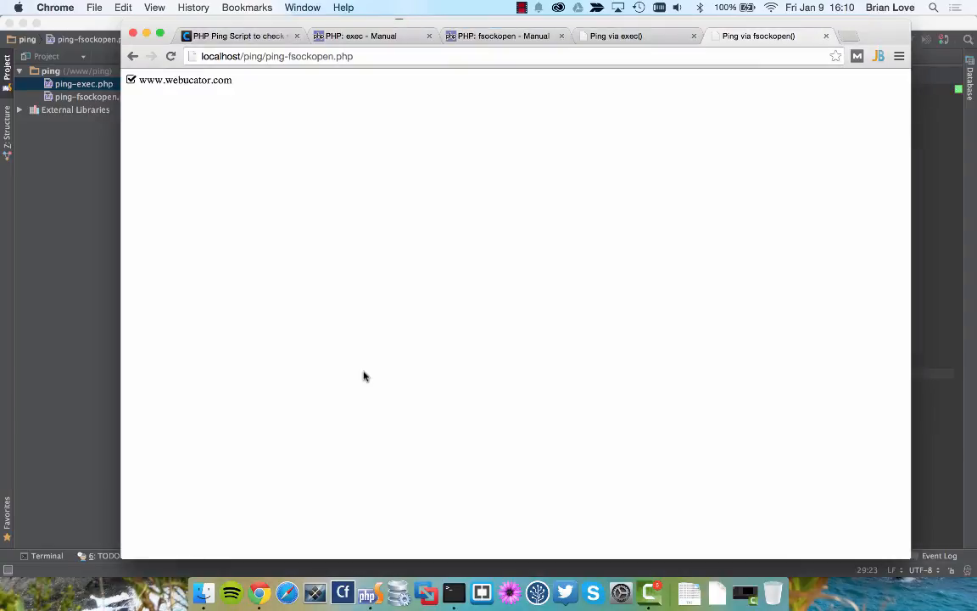
mouse_move(330, 242)
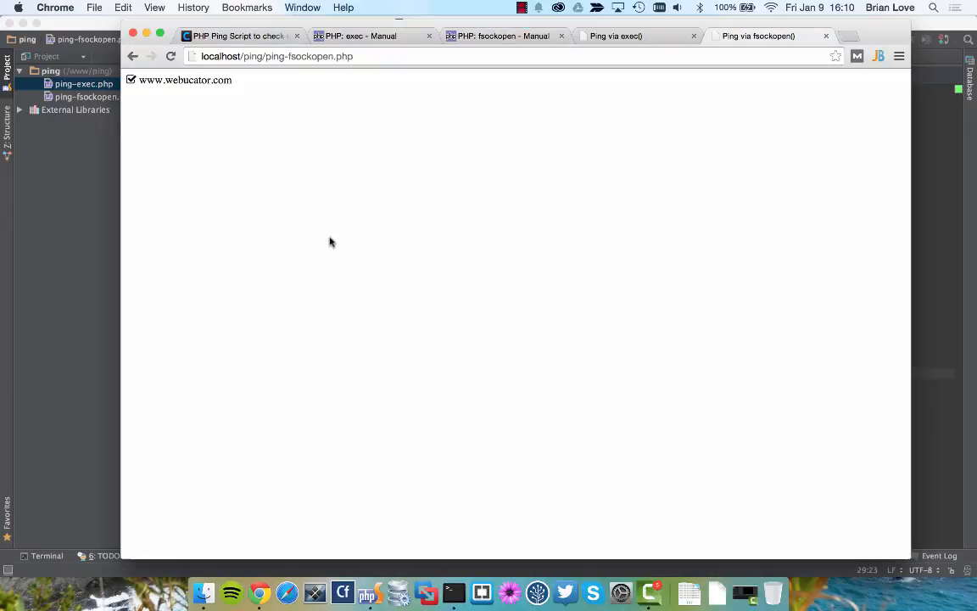
click(238, 36)
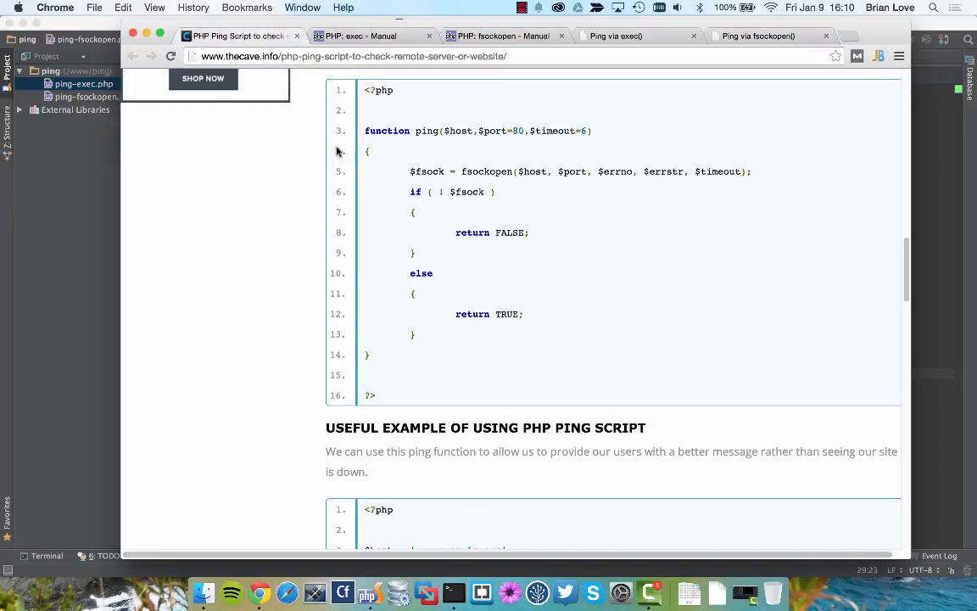